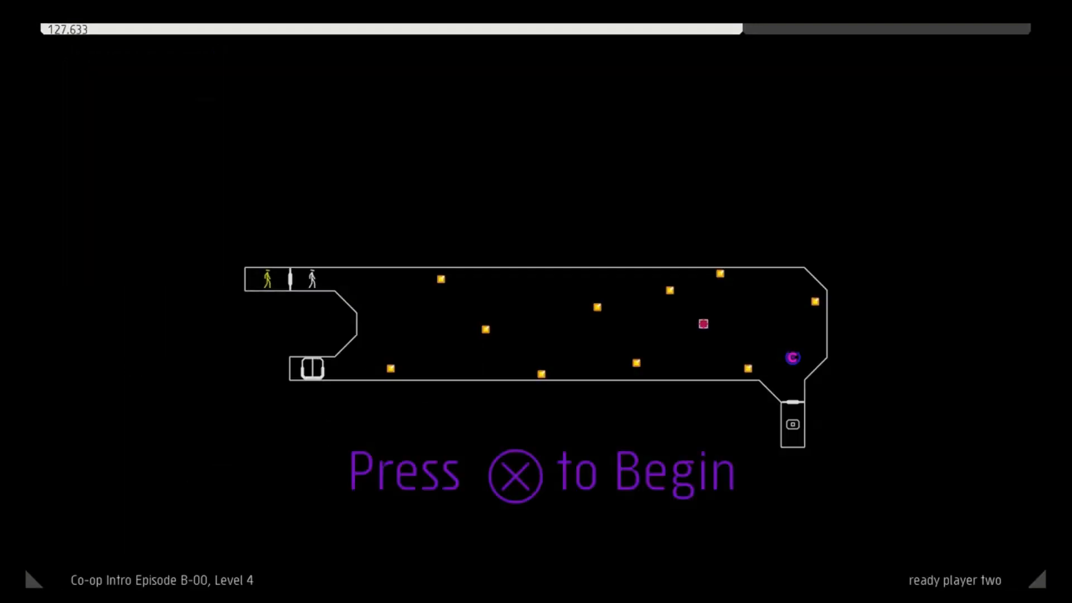
Play B-00 Level 4, retrying after three deaths until cleared
{"action": "key", "text": "x"}
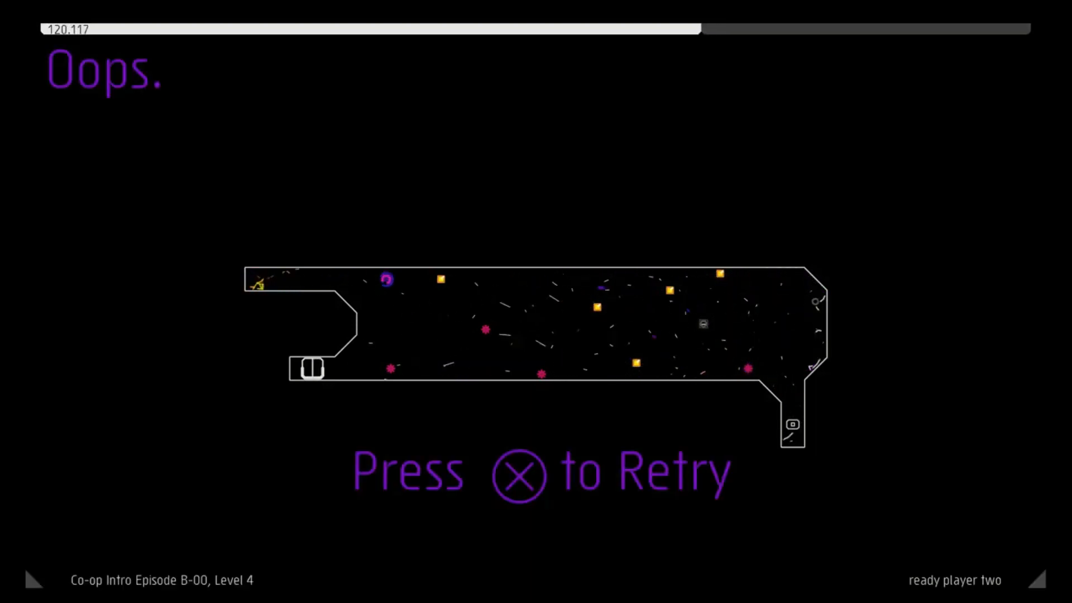
{"action": "key", "text": "x"}
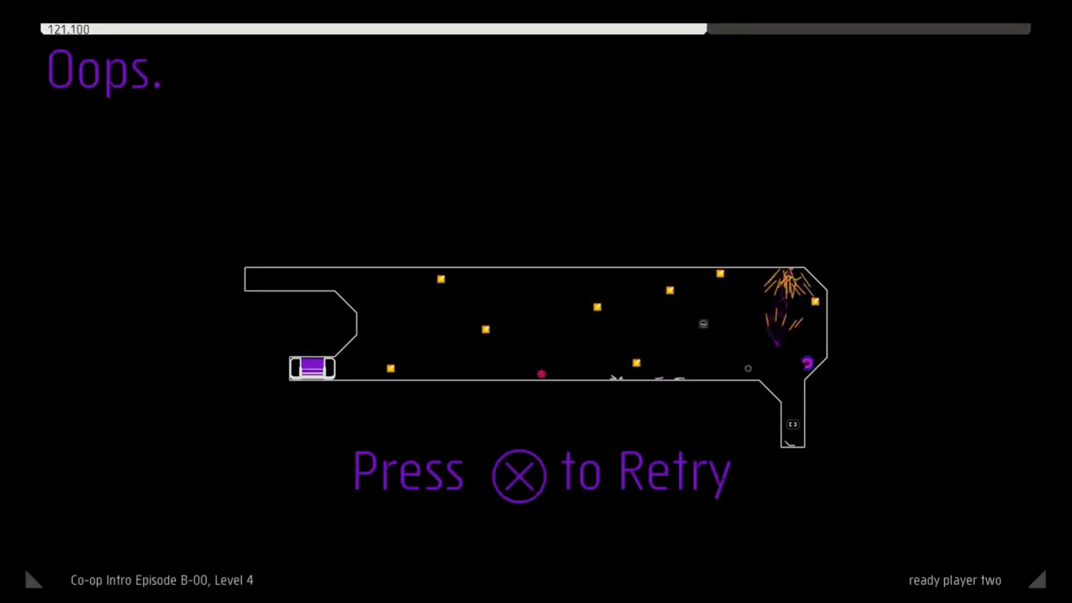
{"action": "key", "text": "x"}
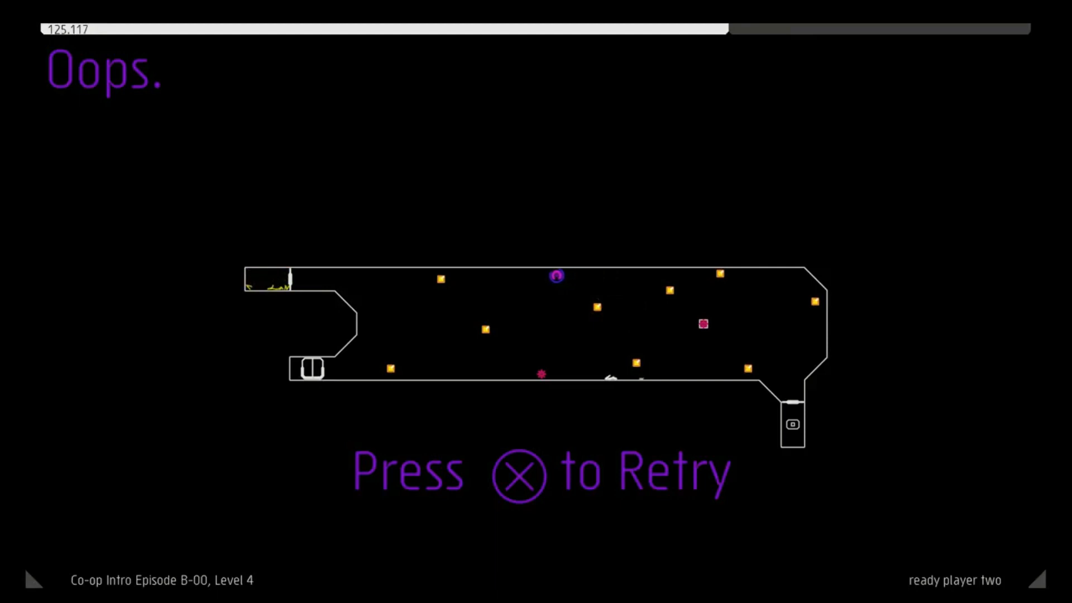
{"action": "key", "text": "x"}
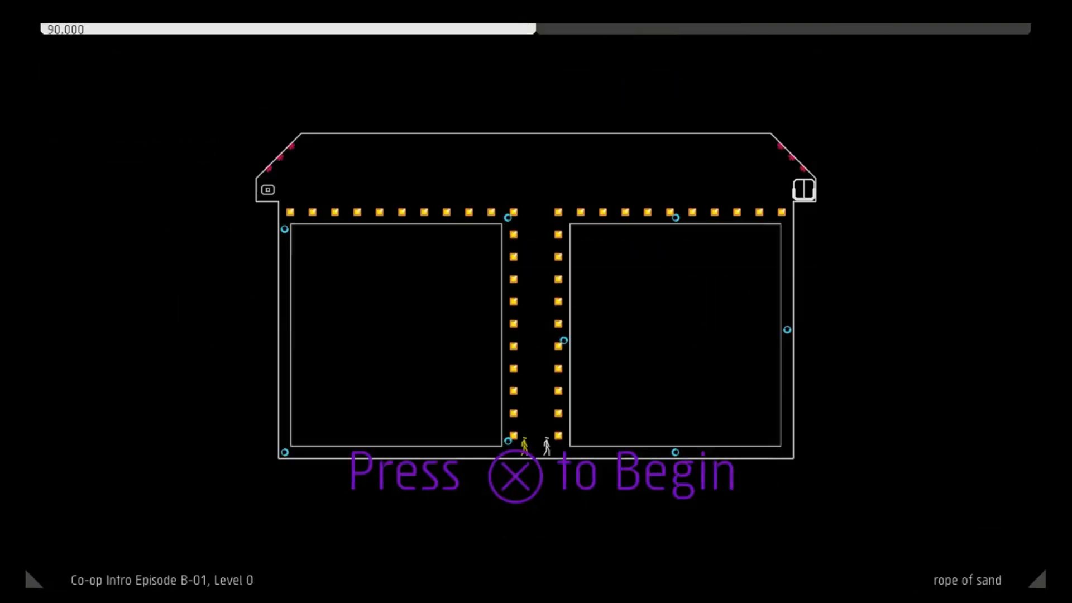
Play B-01 Level 0, retry once after dying, then continue to Level 1
{"action": "key", "text": "x"}
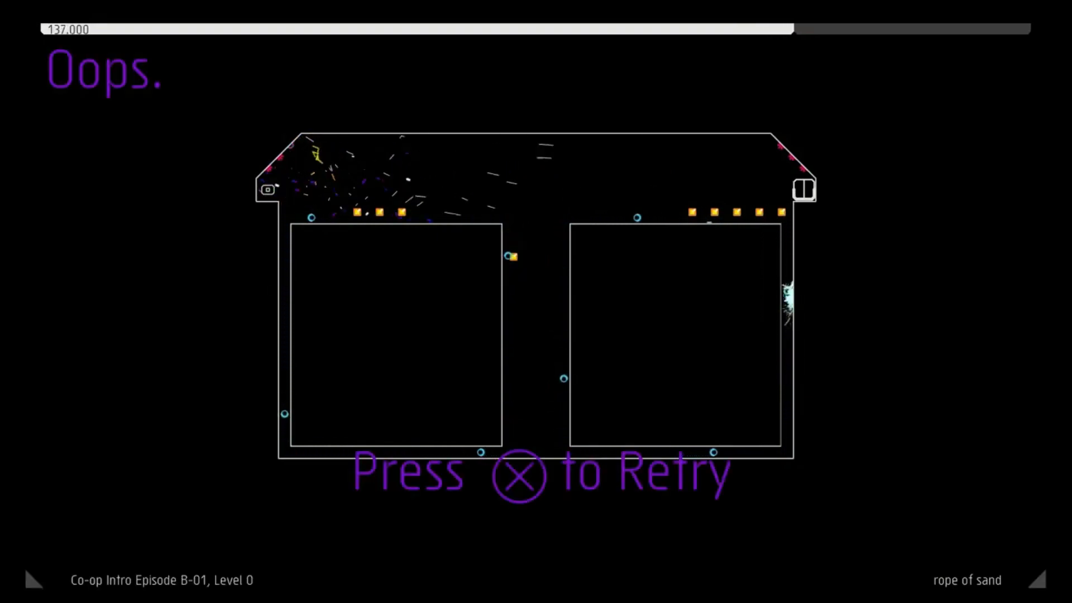
{"action": "key", "text": "x"}
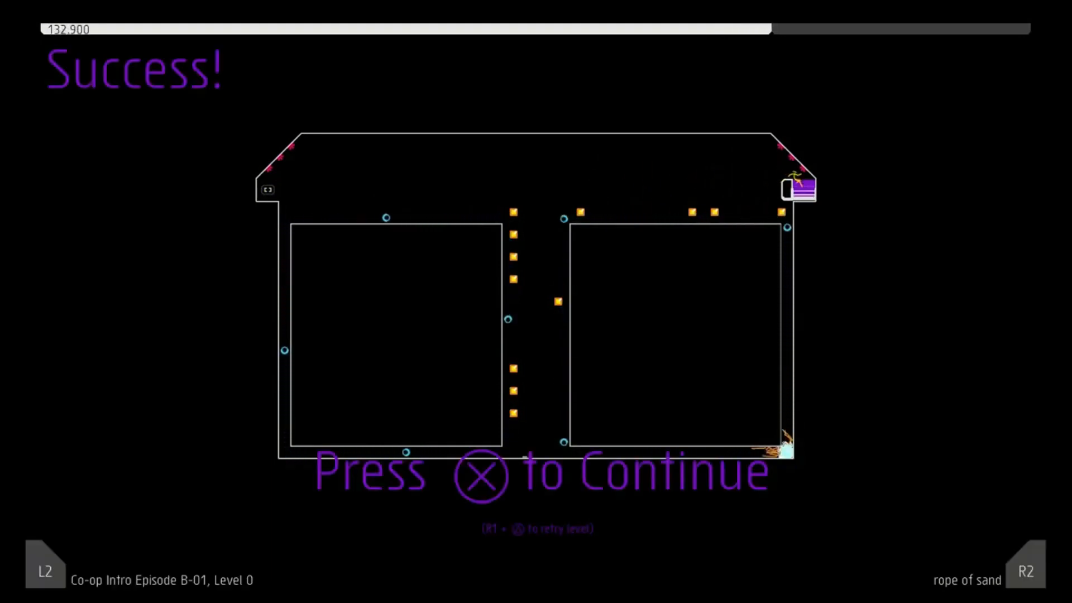
{"action": "key", "text": "x"}
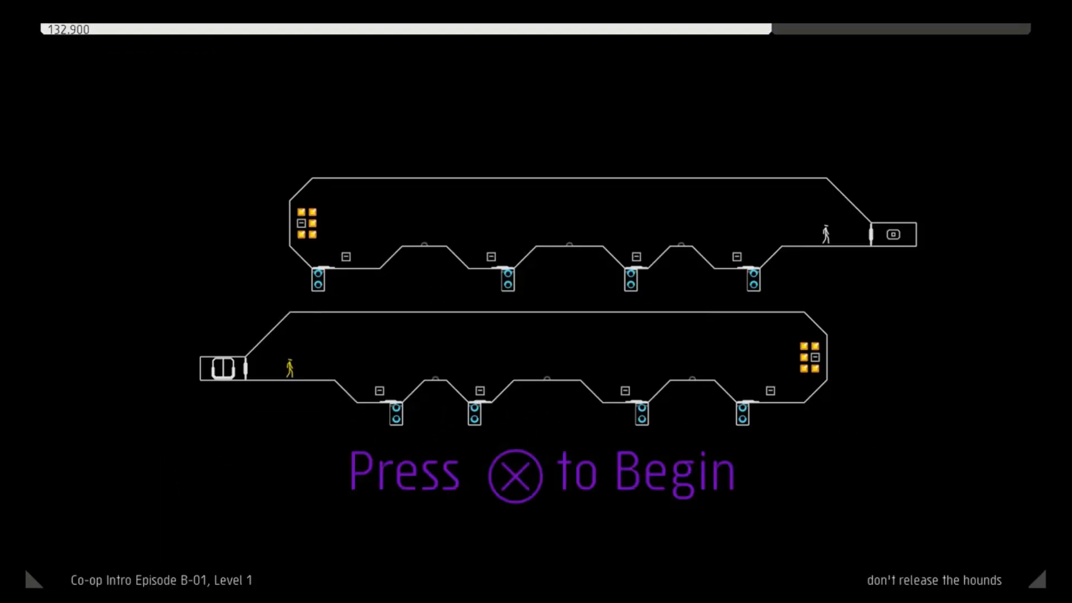
{"action": "key", "text": "x"}
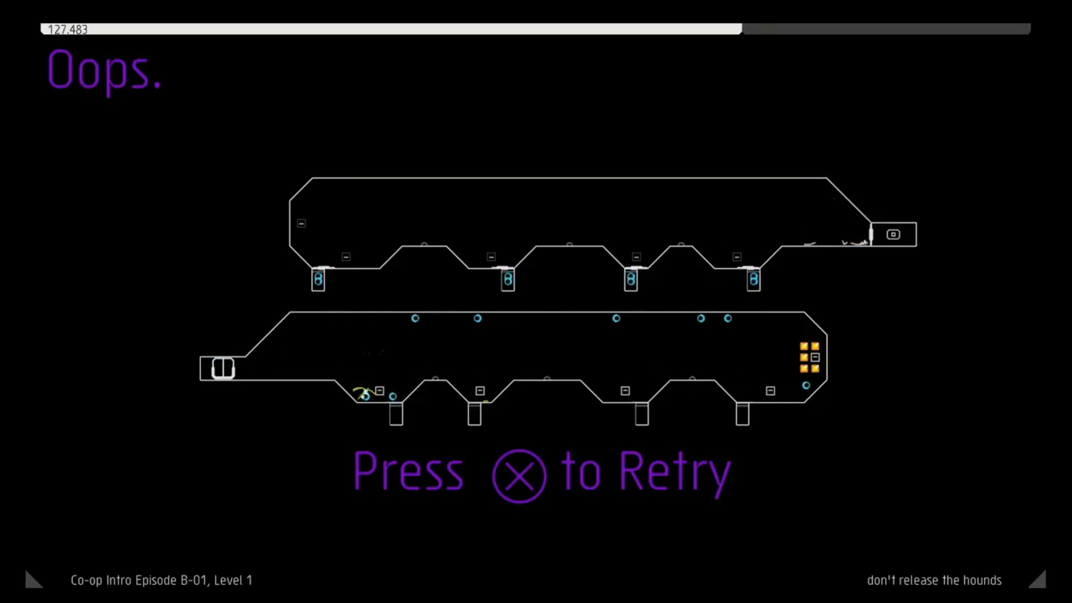
{"action": "key", "text": "x"}
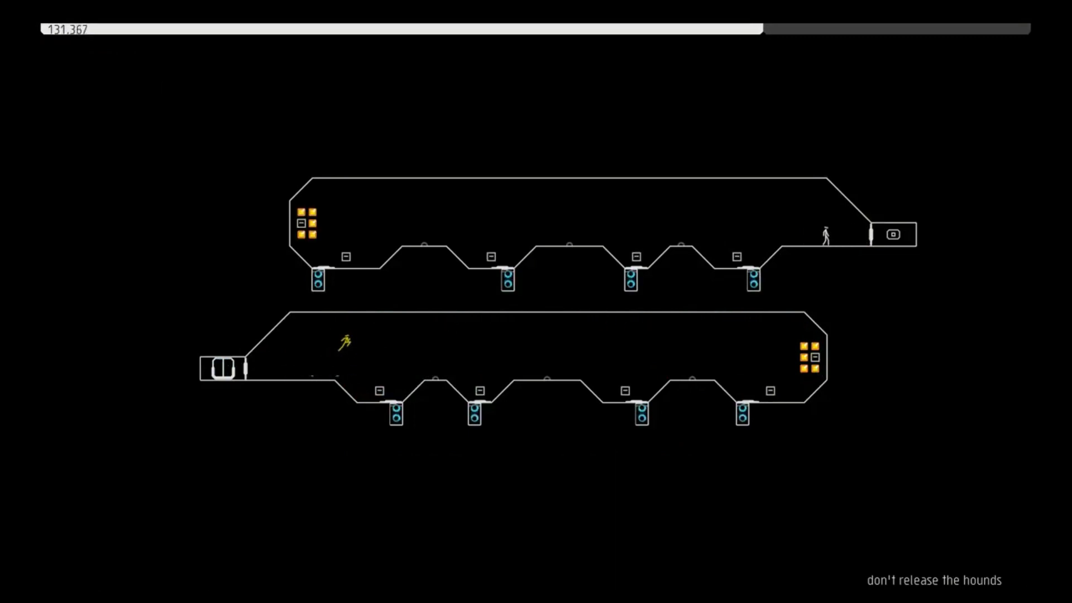